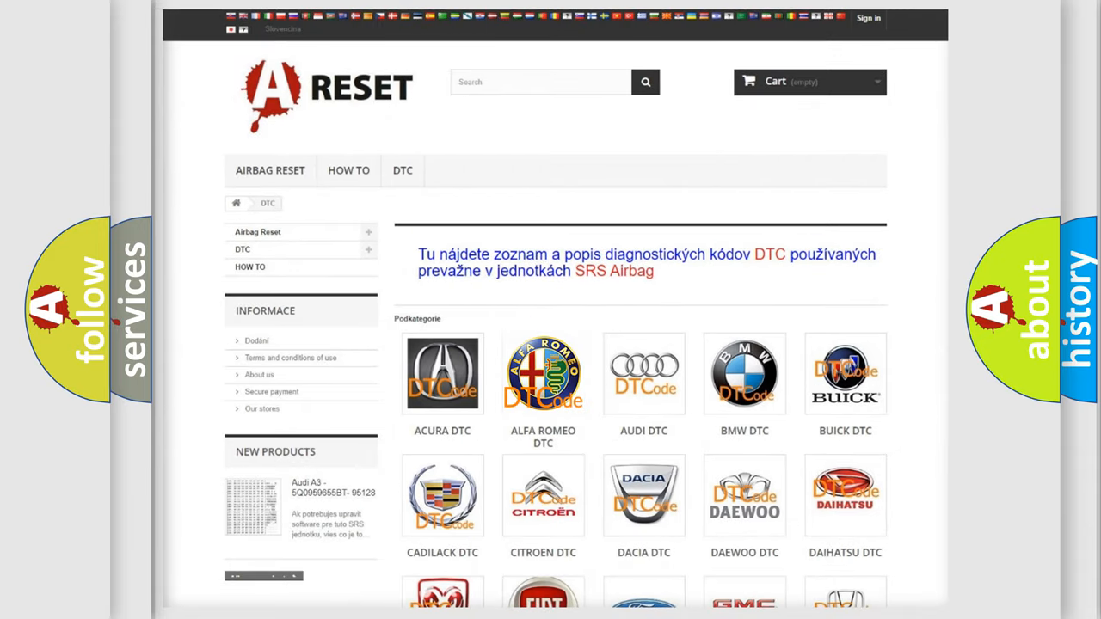
- Show the Alfa Romeo DTC list and scan its subcategory codes from B0003-01 to the C and P codes
left_click(543, 373)
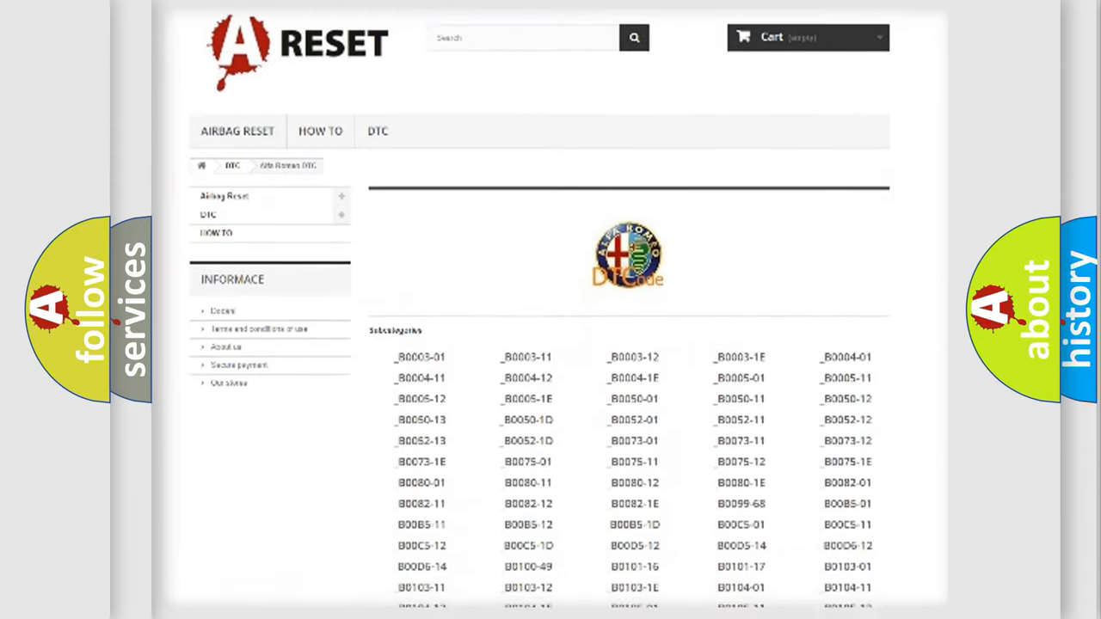
scroll("down", 3)
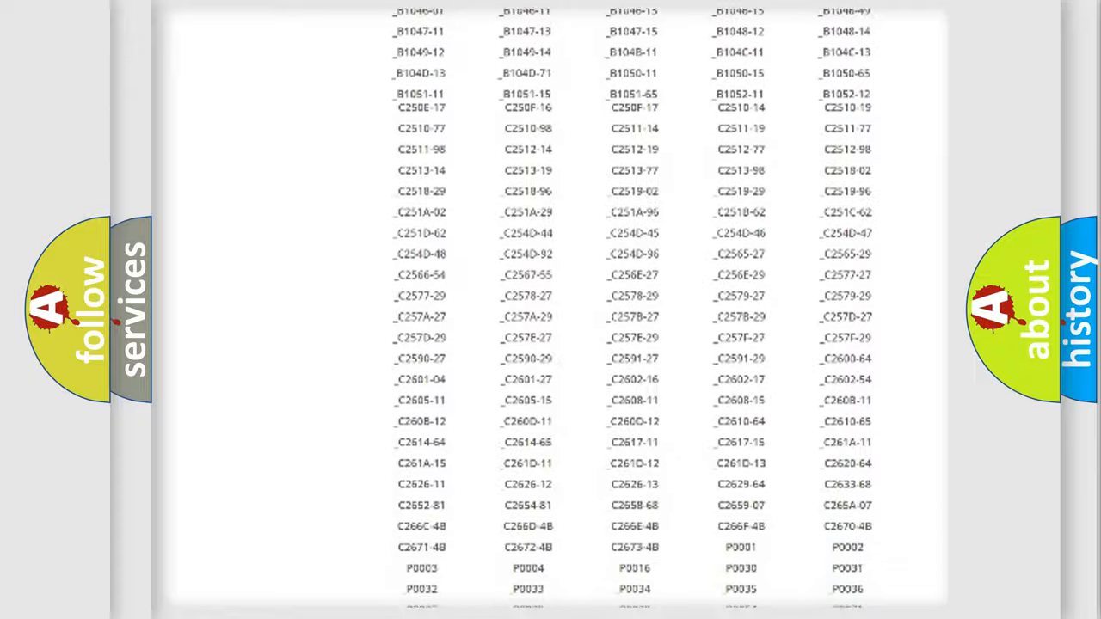
scroll("up", 3)
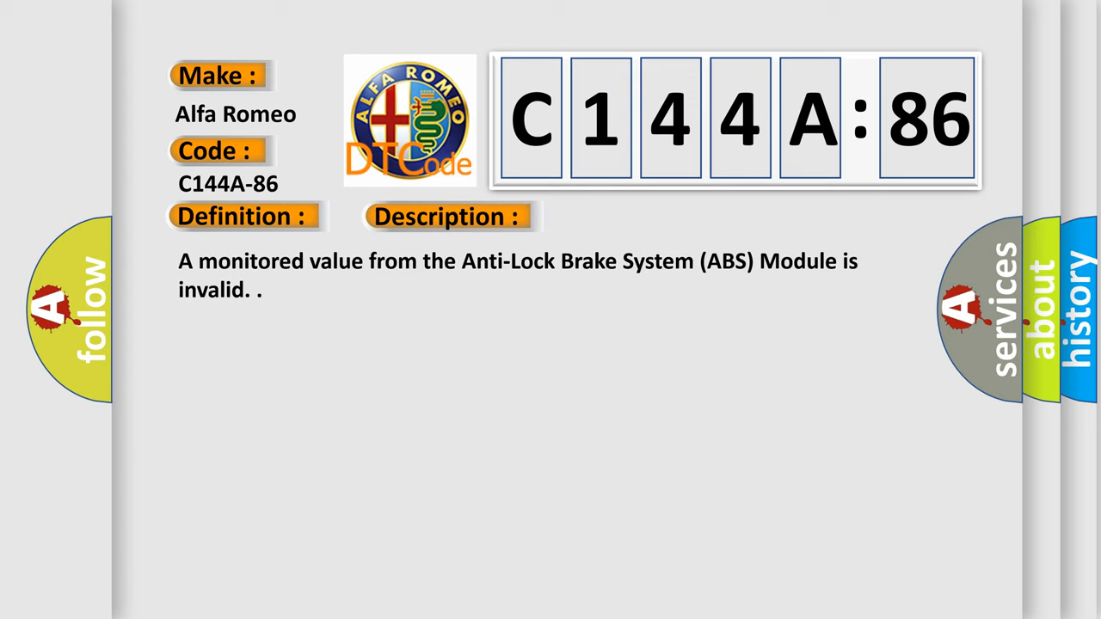
- Reveal the Cause section for C144A-86: Signal Invalid, serial-data quantity implausible
left_click(633, 217)
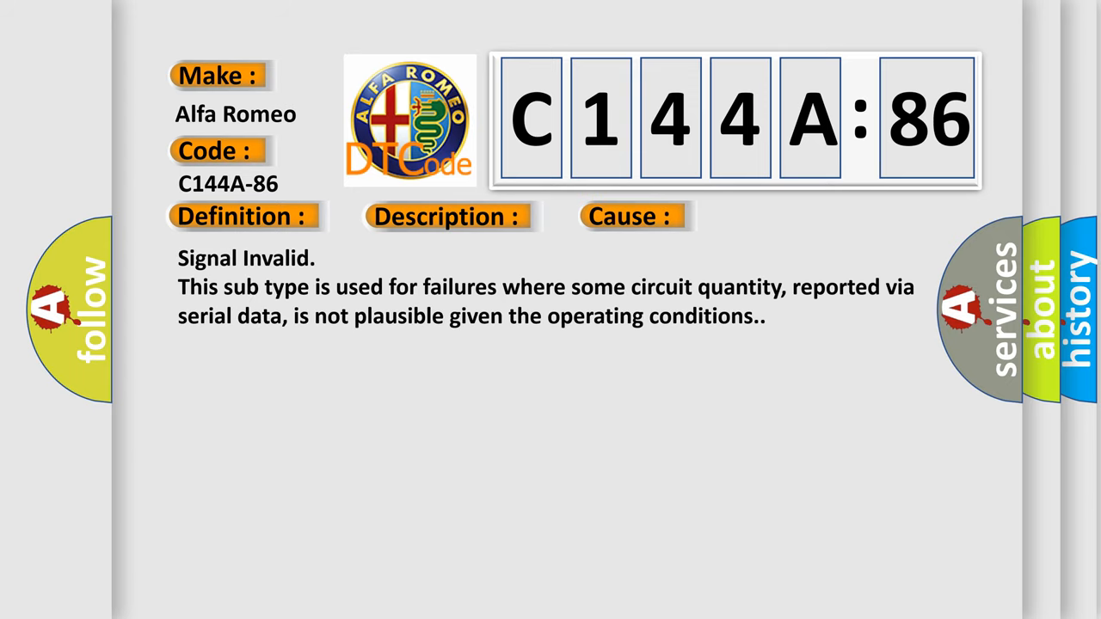